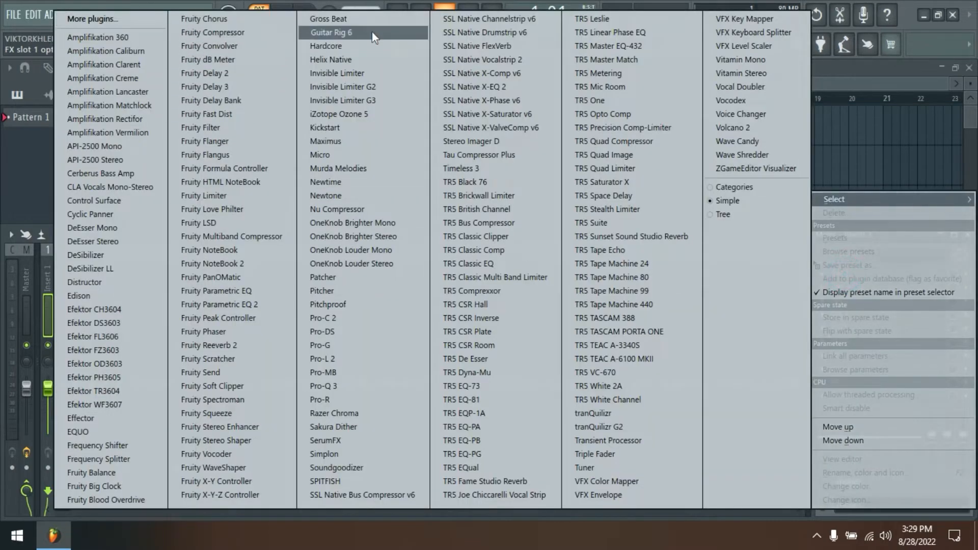
# Load Guitar Rig 6 from the plugin list onto the first mixer insert
pyautogui.click(331, 33)
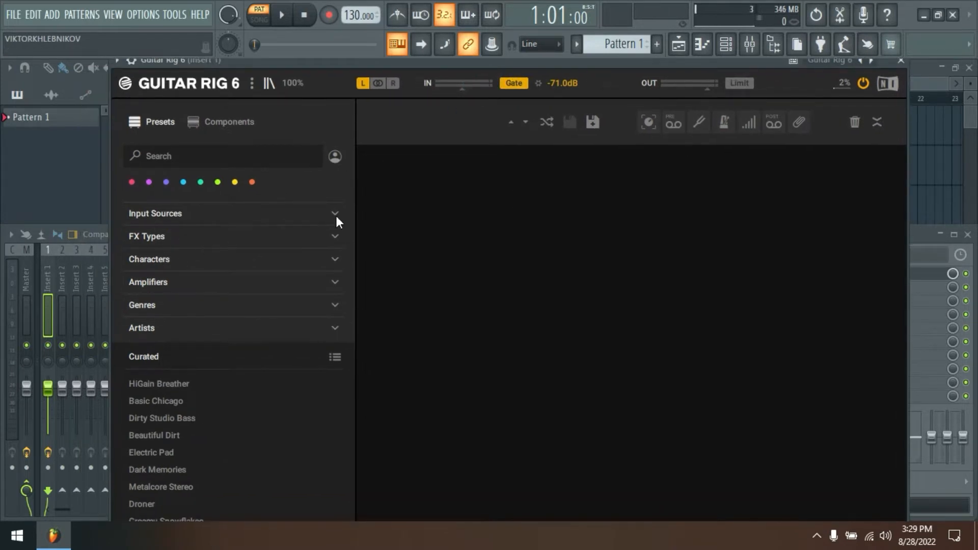
# Browse the Input Sources, FX Types, Genres and Artists filter tags, then select HiGain Breather
pyautogui.click(155, 213)
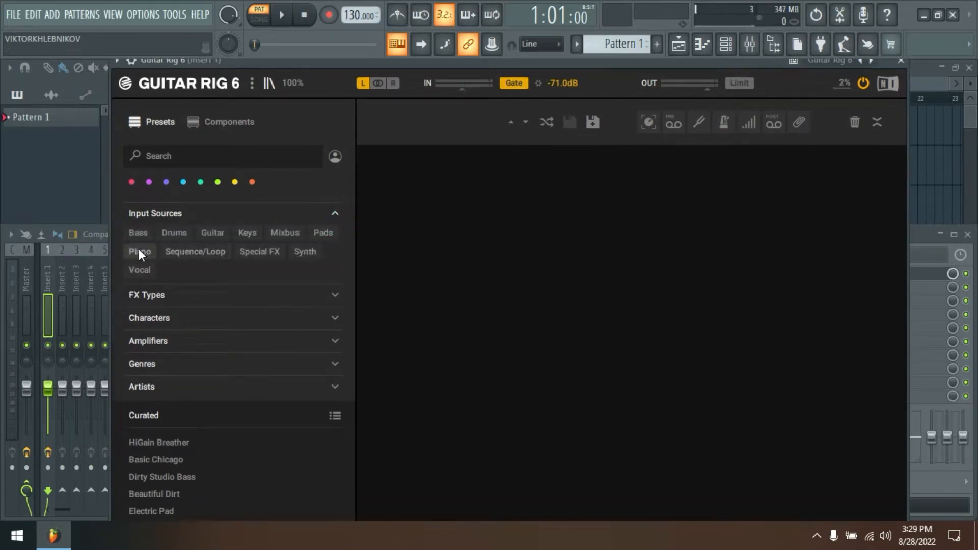
pyautogui.click(335, 214)
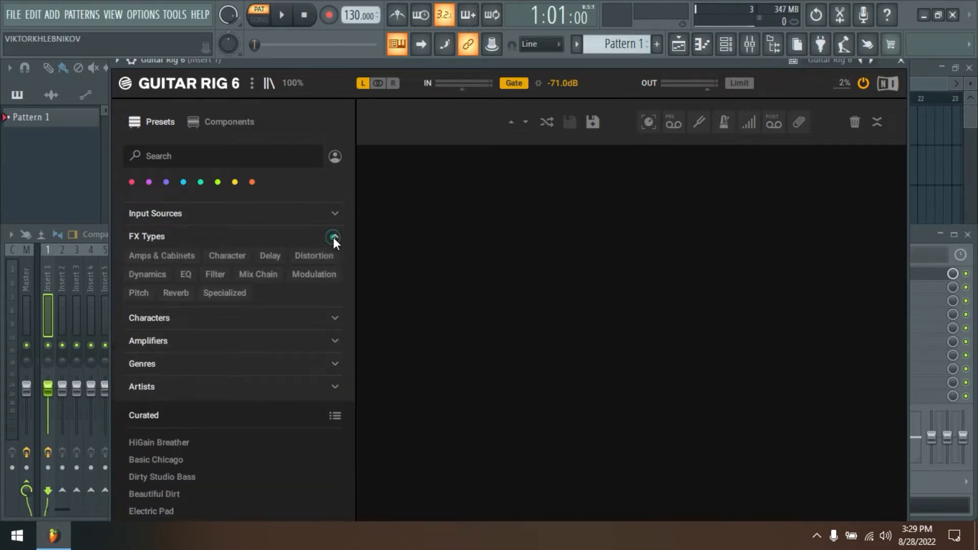
pyautogui.click(335, 236)
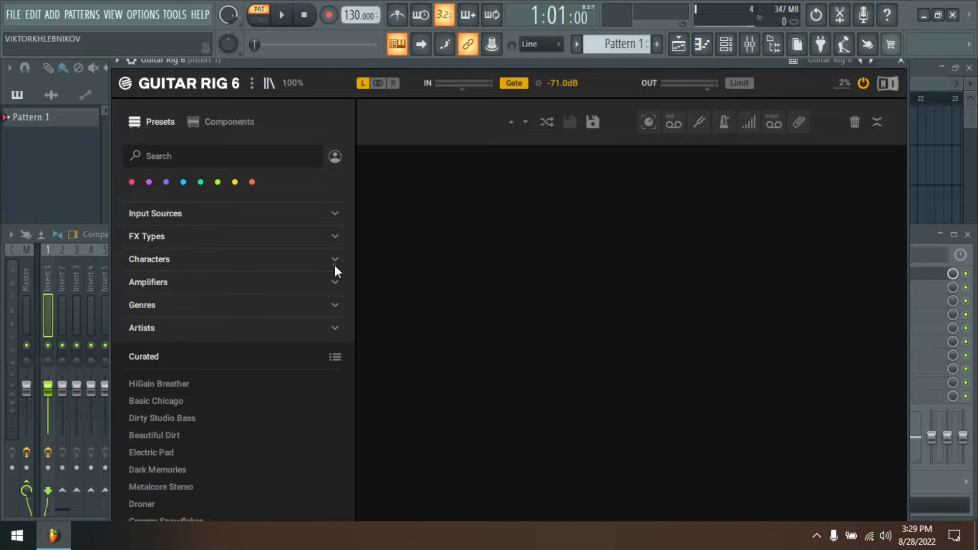
pyautogui.moveTo(336, 281)
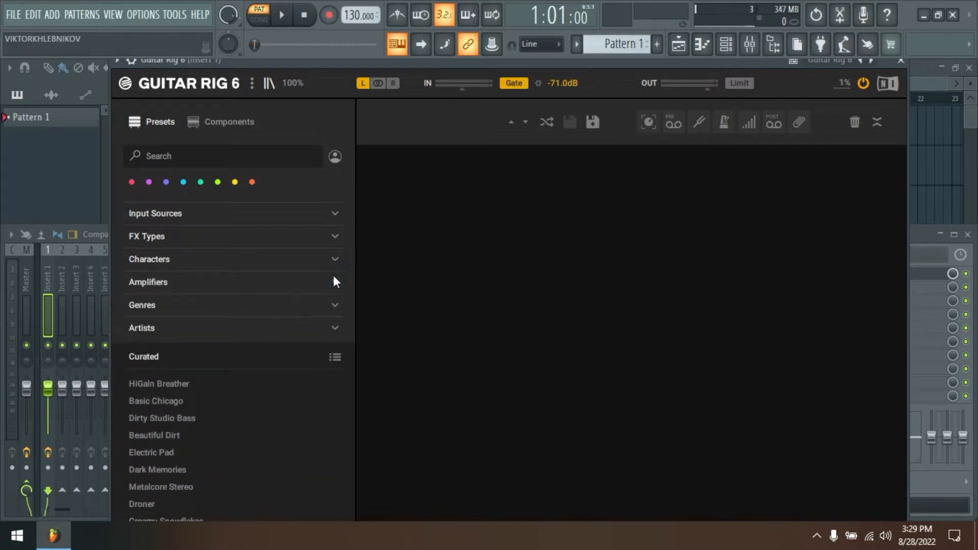
pyautogui.click(335, 306)
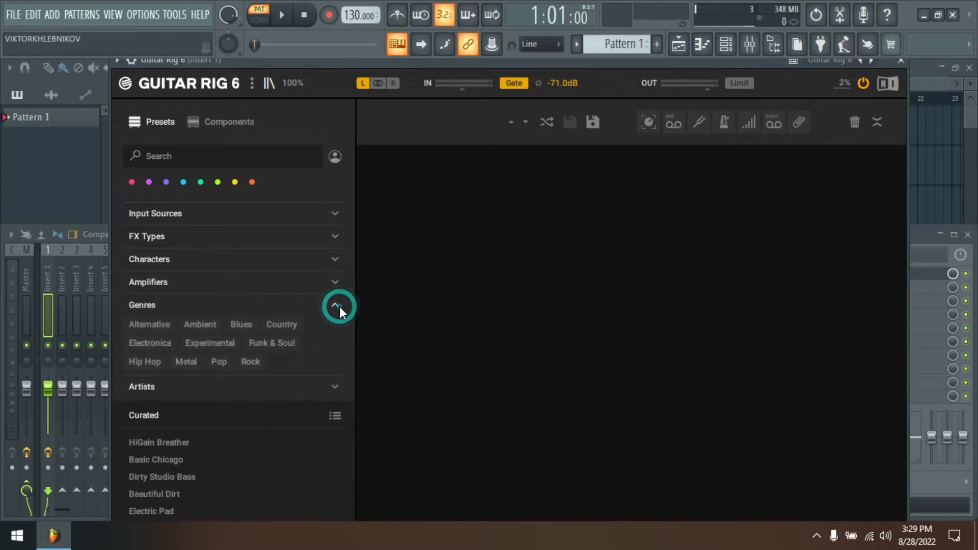
pyautogui.click(335, 305)
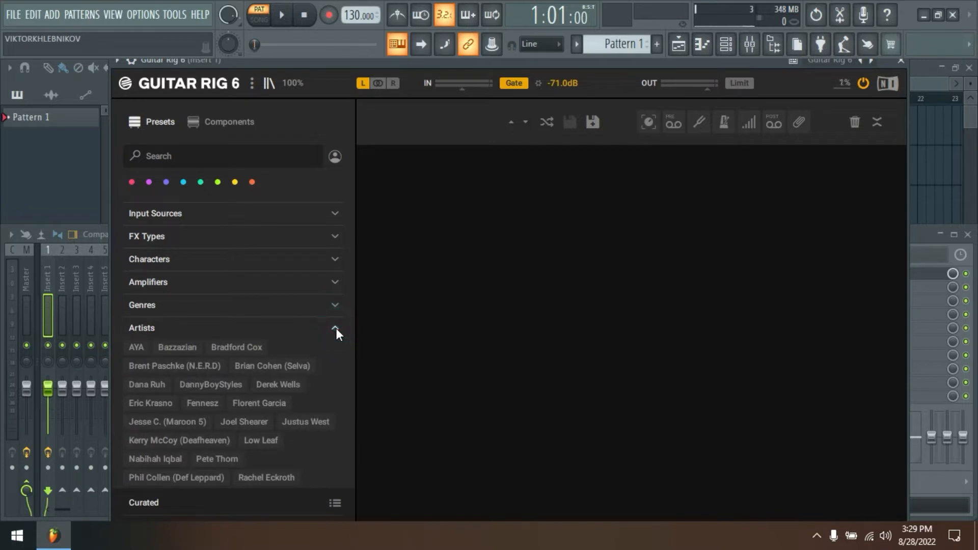
pyautogui.click(334, 213)
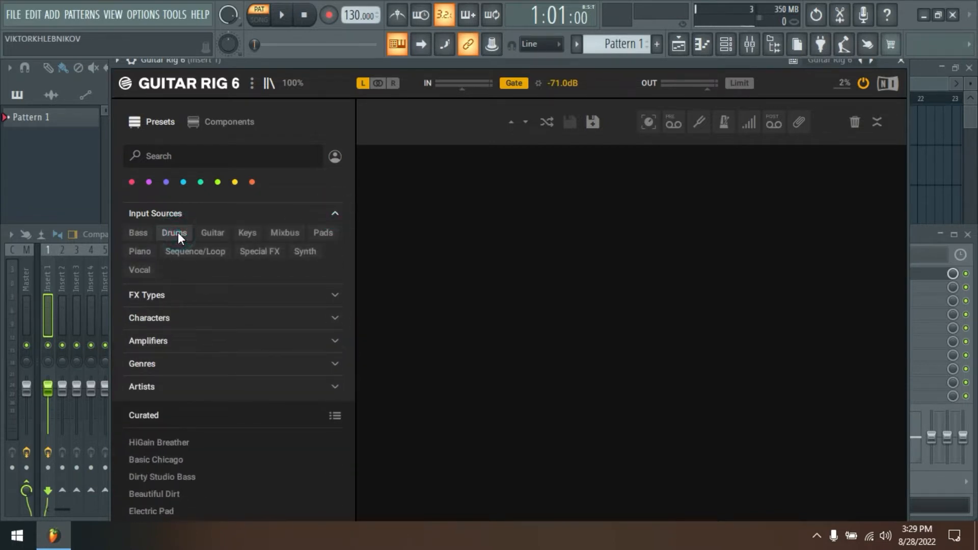
pyautogui.click(158, 442)
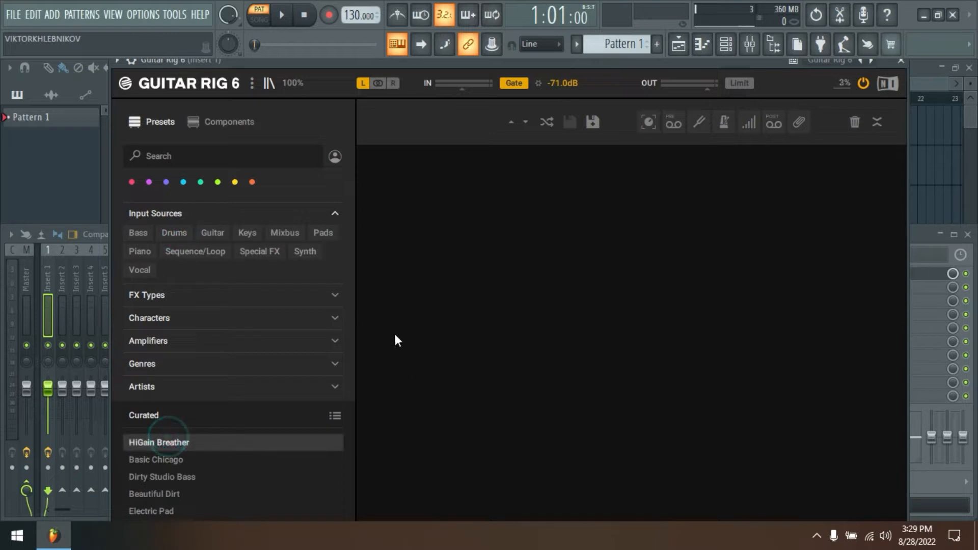
pyautogui.moveTo(159, 445)
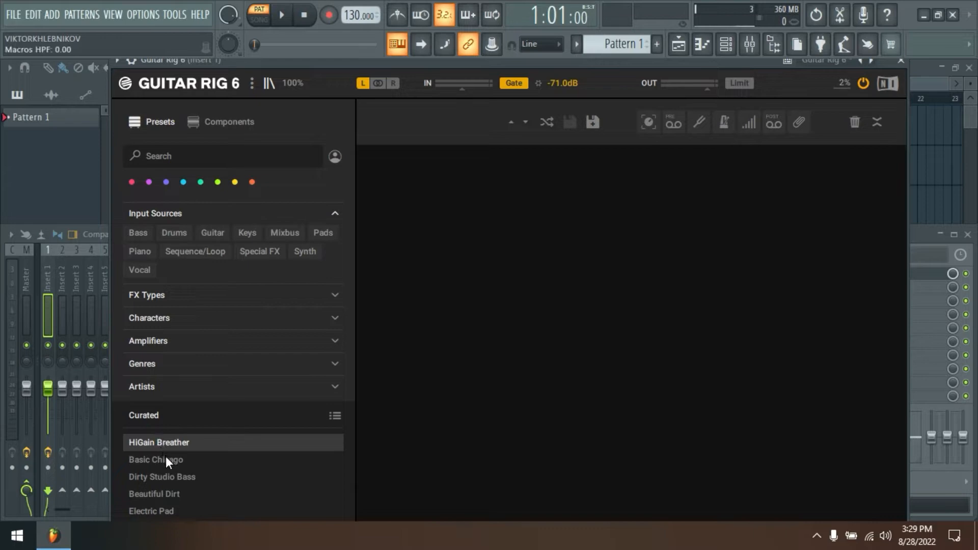
# Load HiGain Breather, then filter presets to Amps & Cabinets and scroll the Curated list
pyautogui.doubleClick(158, 443)
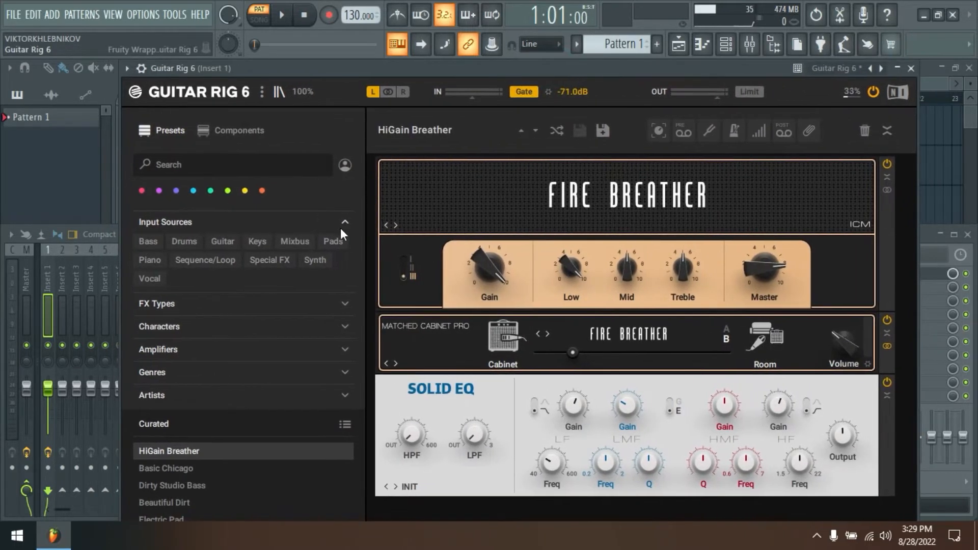
pyautogui.click(166, 469)
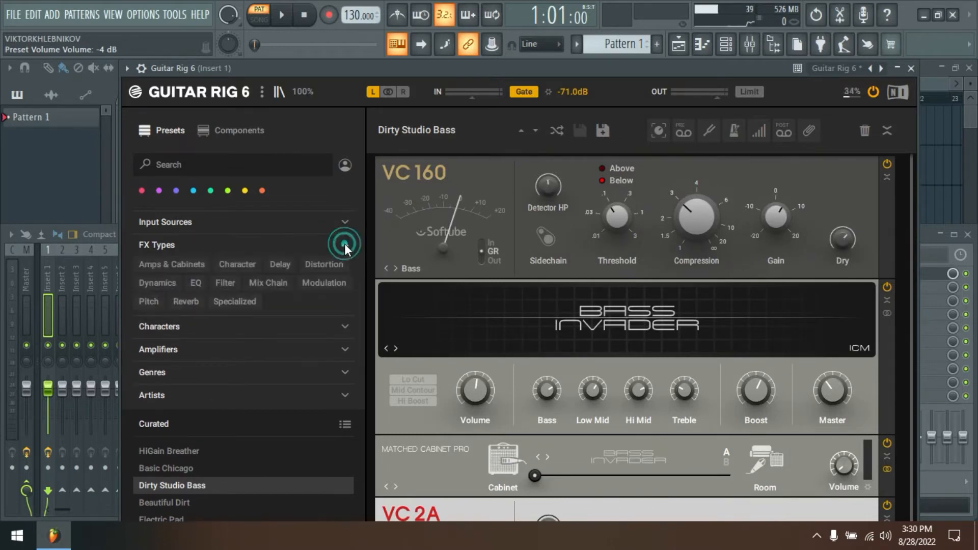
pyautogui.click(171, 264)
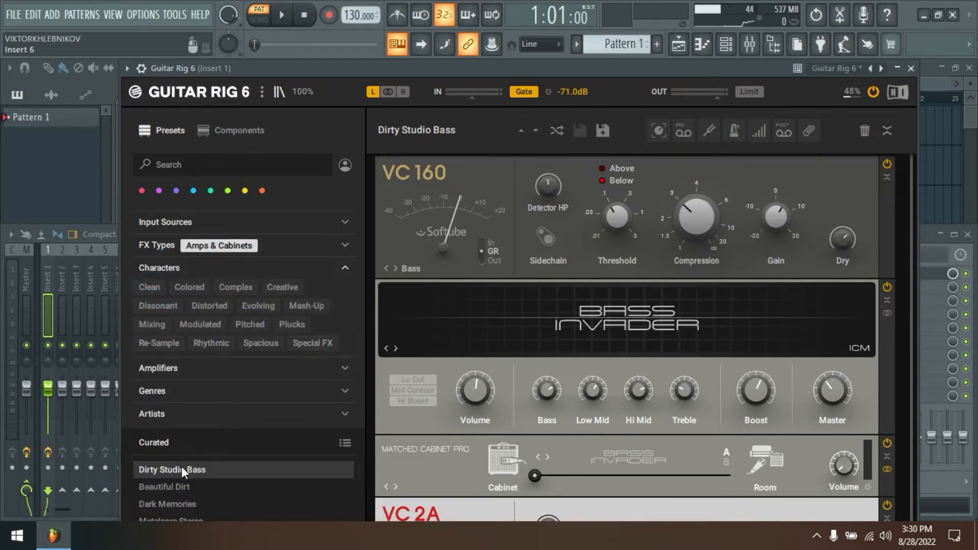
pyautogui.scroll(-3)
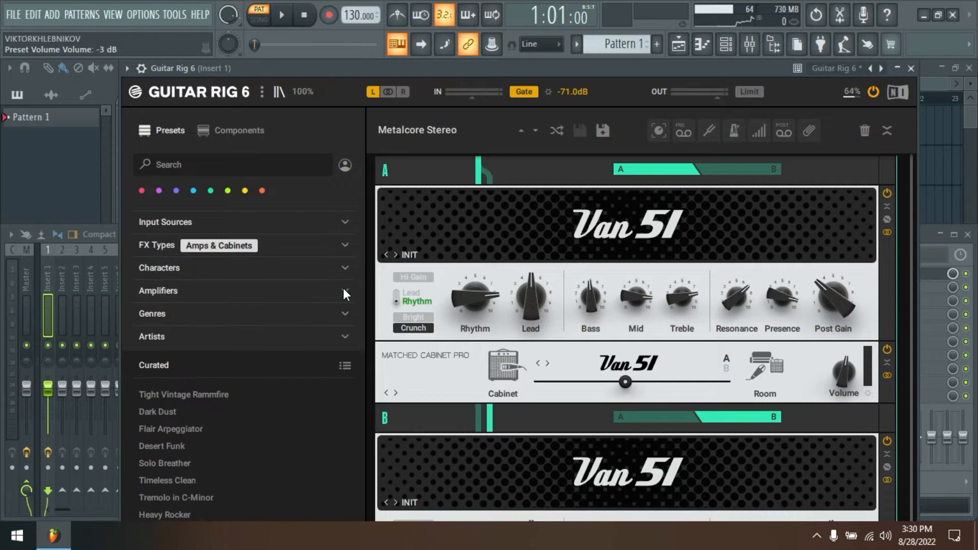
# Load Cool Plex in Rock via the Cool Plex amp tag, then filter by Alternative genre
pyautogui.click(158, 291)
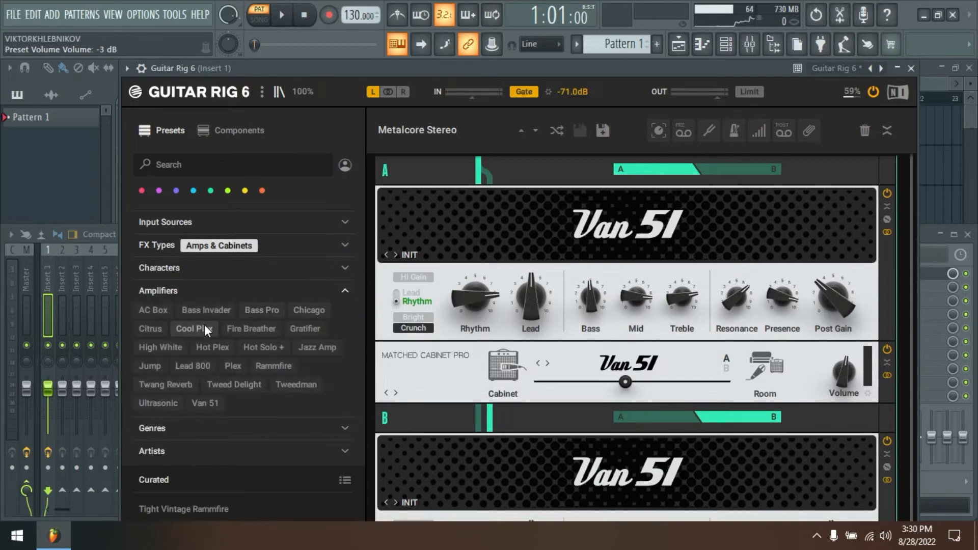
pyautogui.click(201, 329)
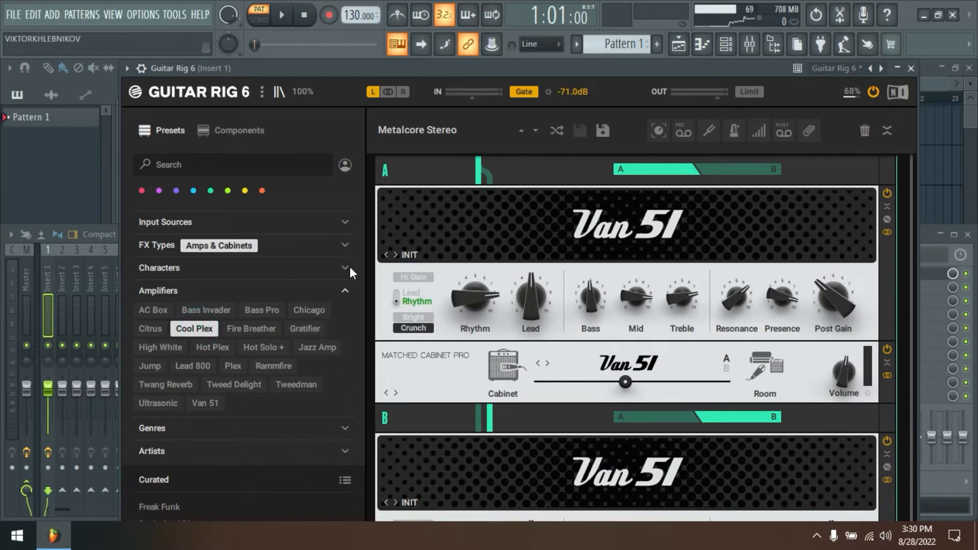
pyautogui.moveTo(178, 502)
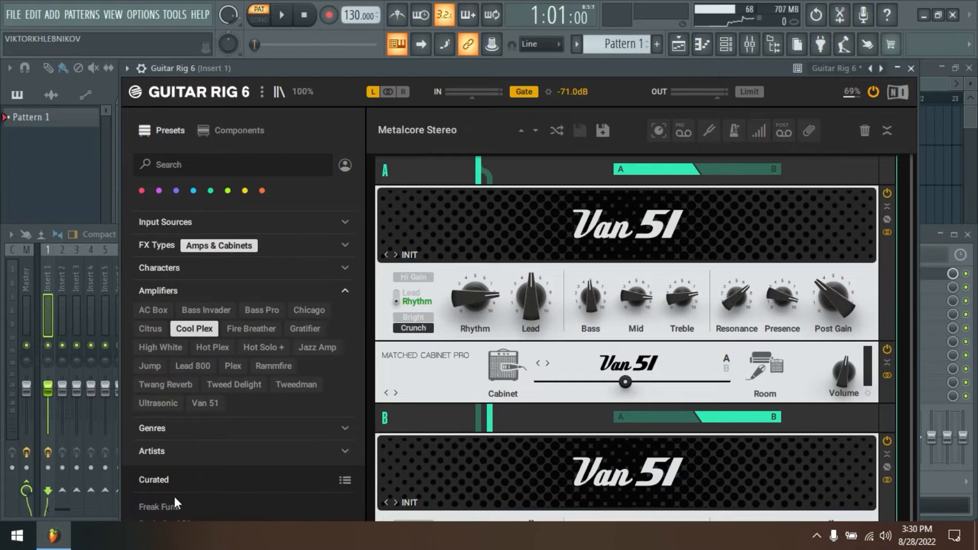
pyautogui.click(157, 506)
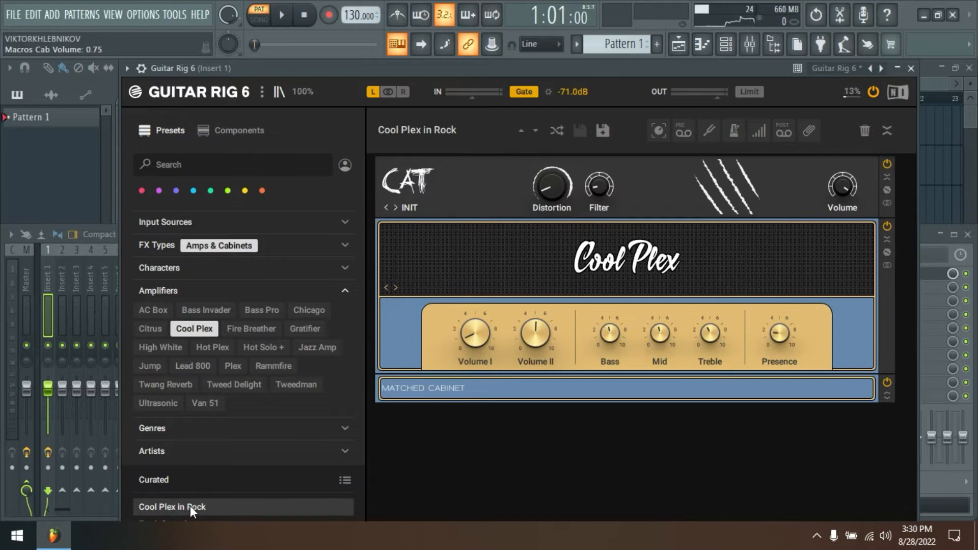
pyautogui.click(194, 328)
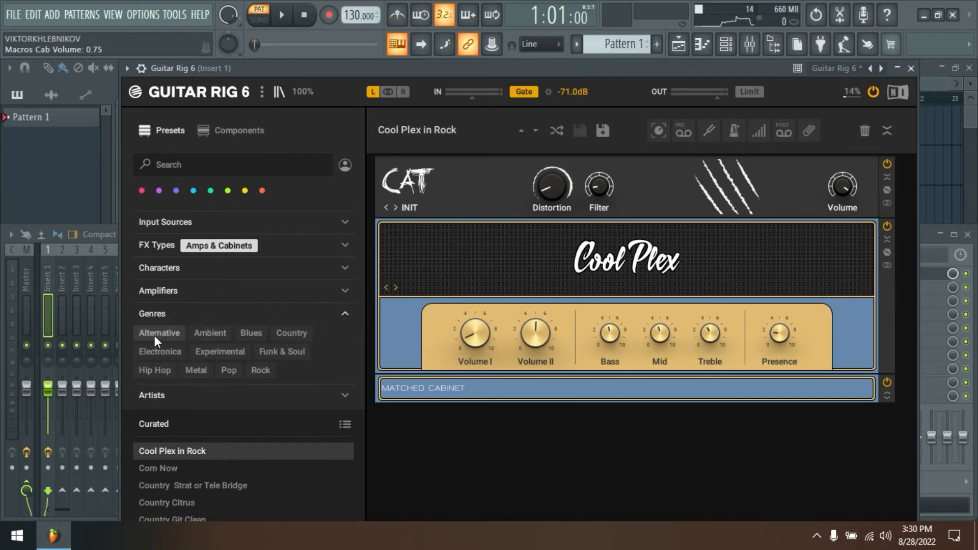
pyautogui.click(159, 333)
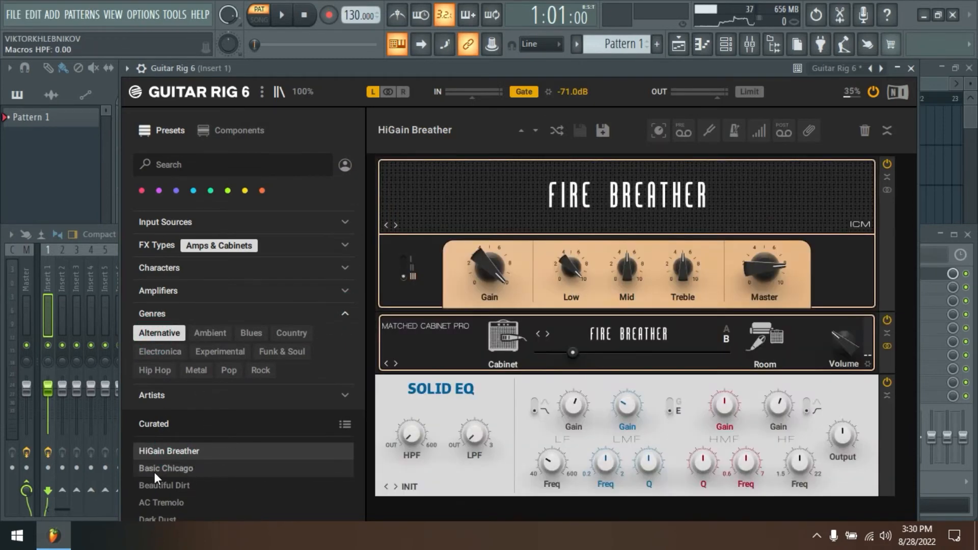
# Audition the Basic Chicago, Beautiful Dirt and Dark Dust presets
pyautogui.click(166, 467)
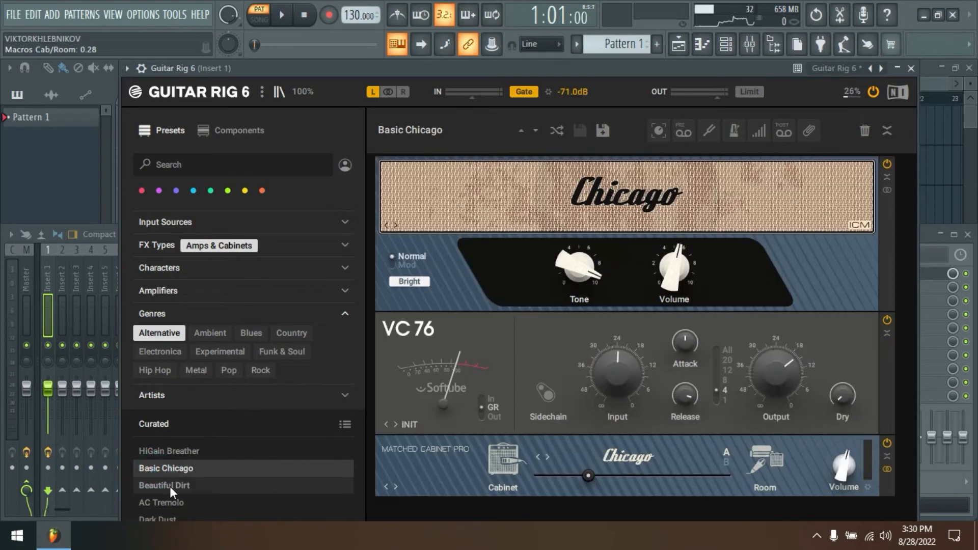
pyautogui.click(164, 486)
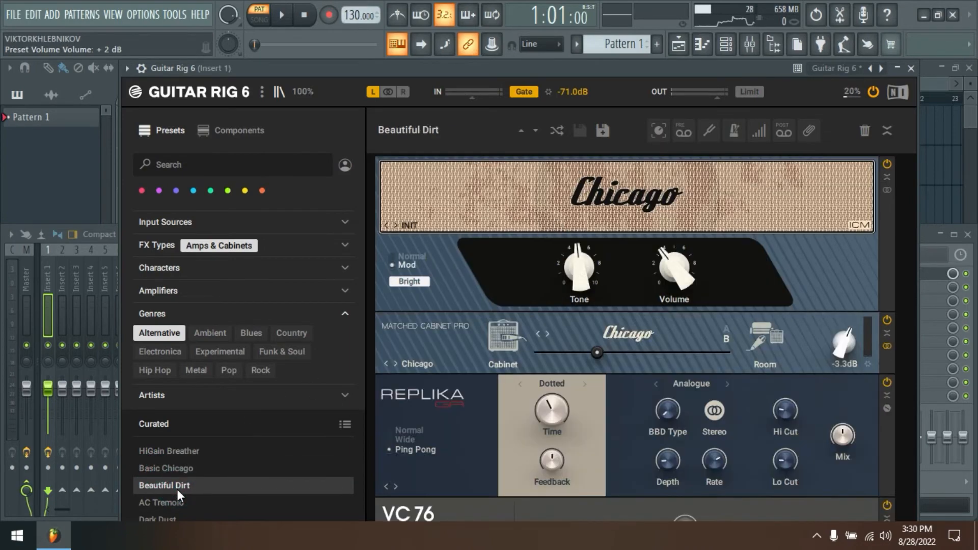
pyautogui.scroll(-3)
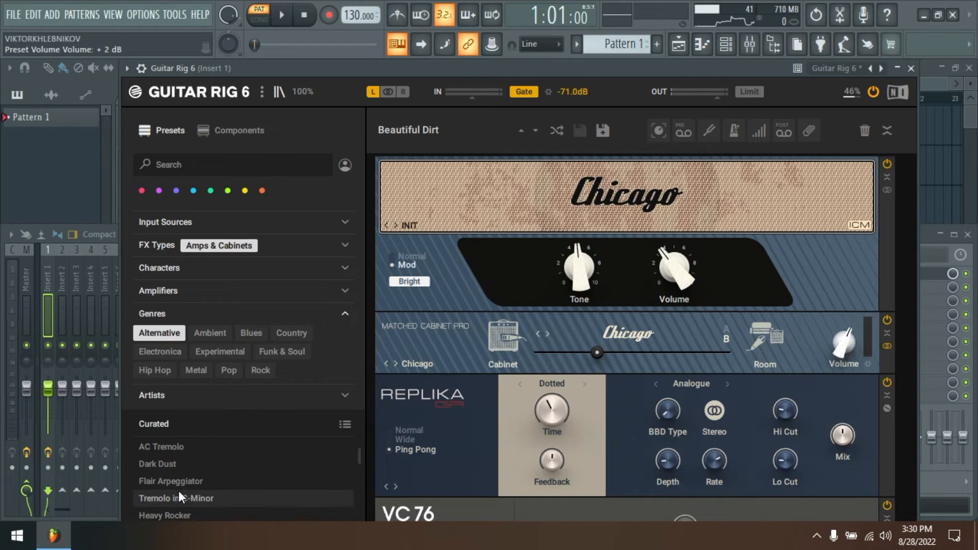
pyautogui.click(158, 463)
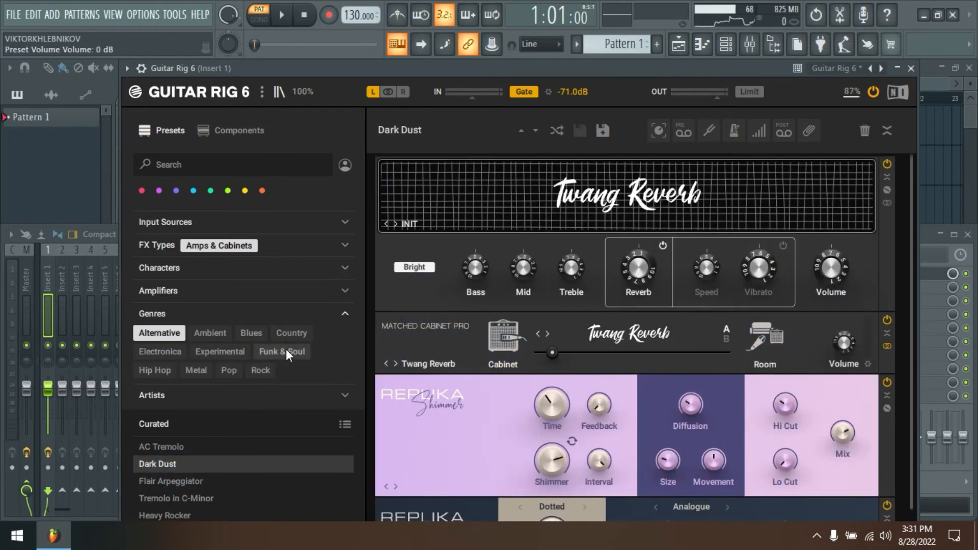
# Filter to Funk & Soul and try Dirty Studio Bass, Desert Funk, then Timeless Clean
pyautogui.click(281, 351)
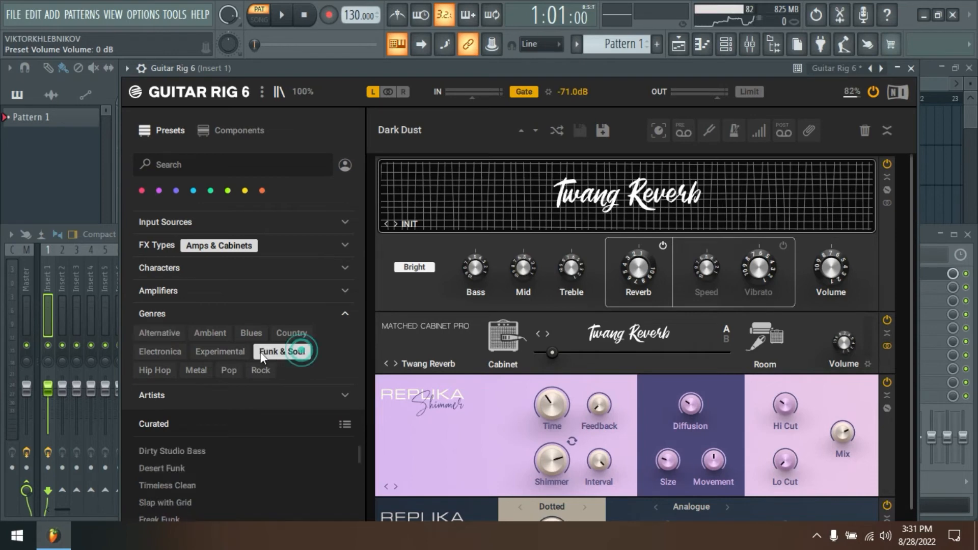
pyautogui.click(172, 451)
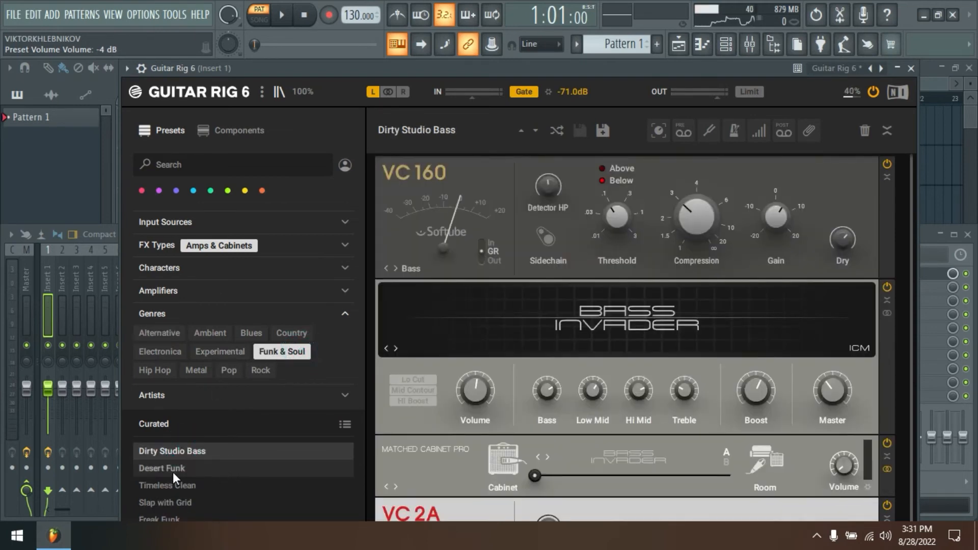
pyautogui.click(161, 469)
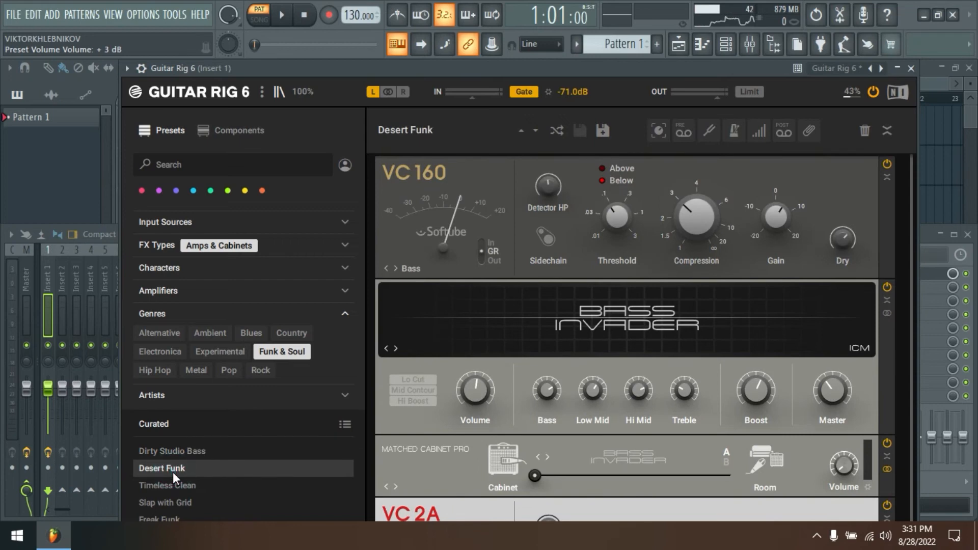
pyautogui.click(167, 486)
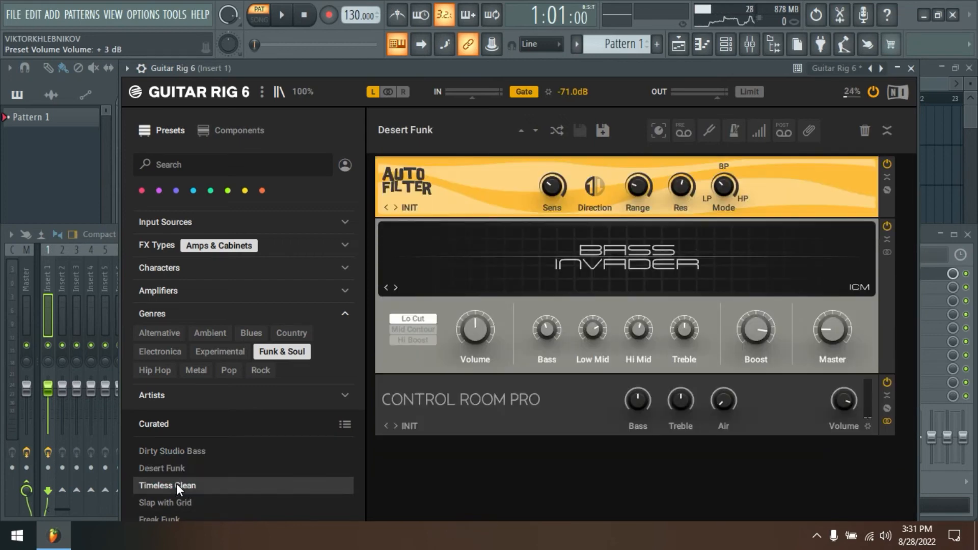
pyautogui.click(167, 486)
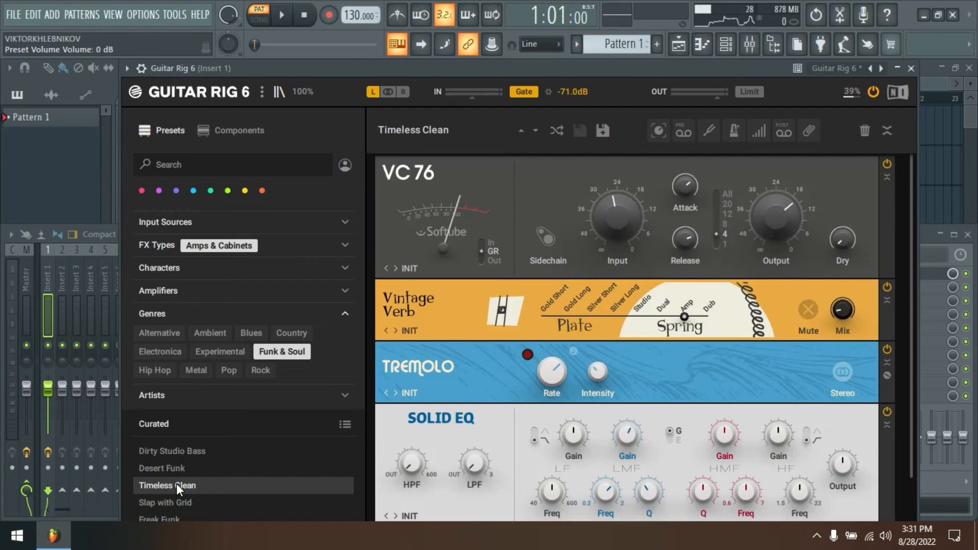